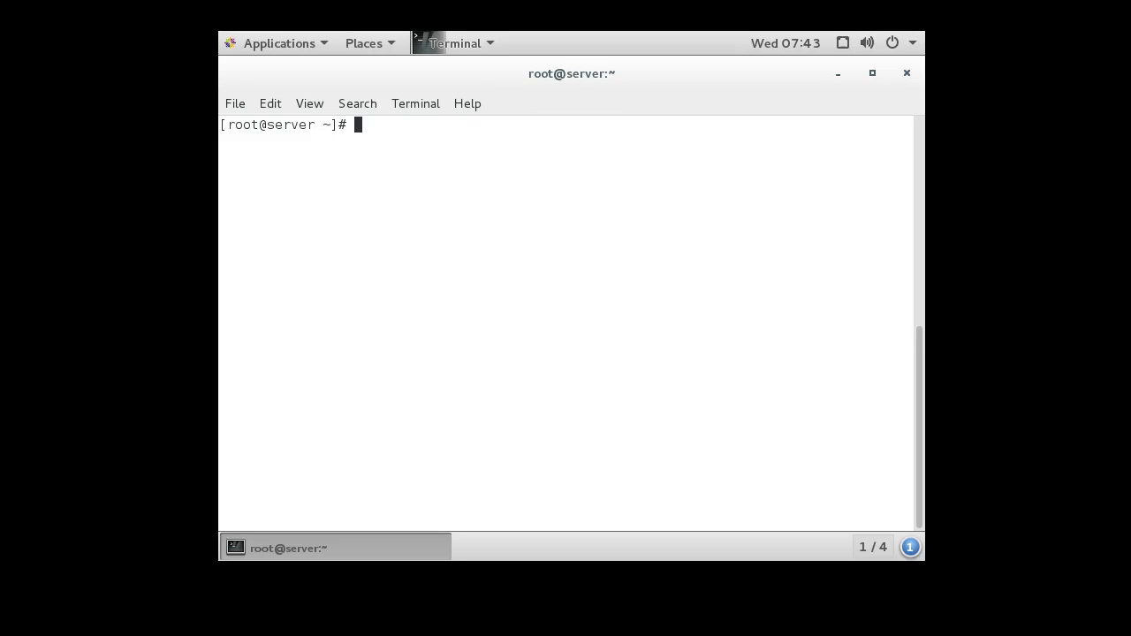
Step: Create users alice and bob with useradd, then list /home to see their new home directories
type("useradd ali")
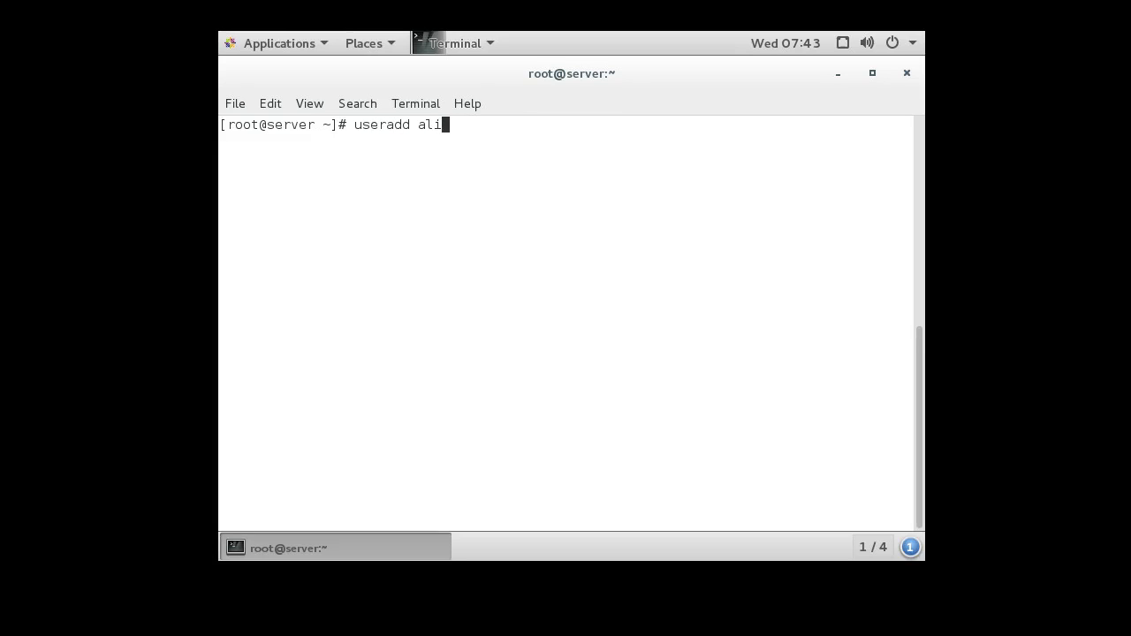
key("Return")
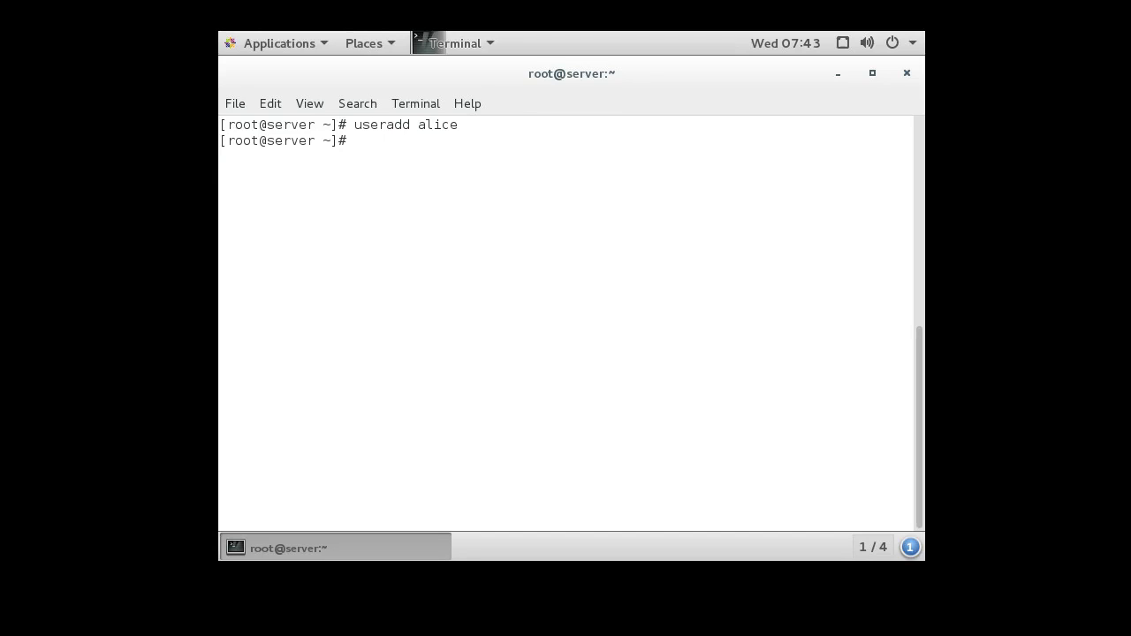
type("useradd bob")
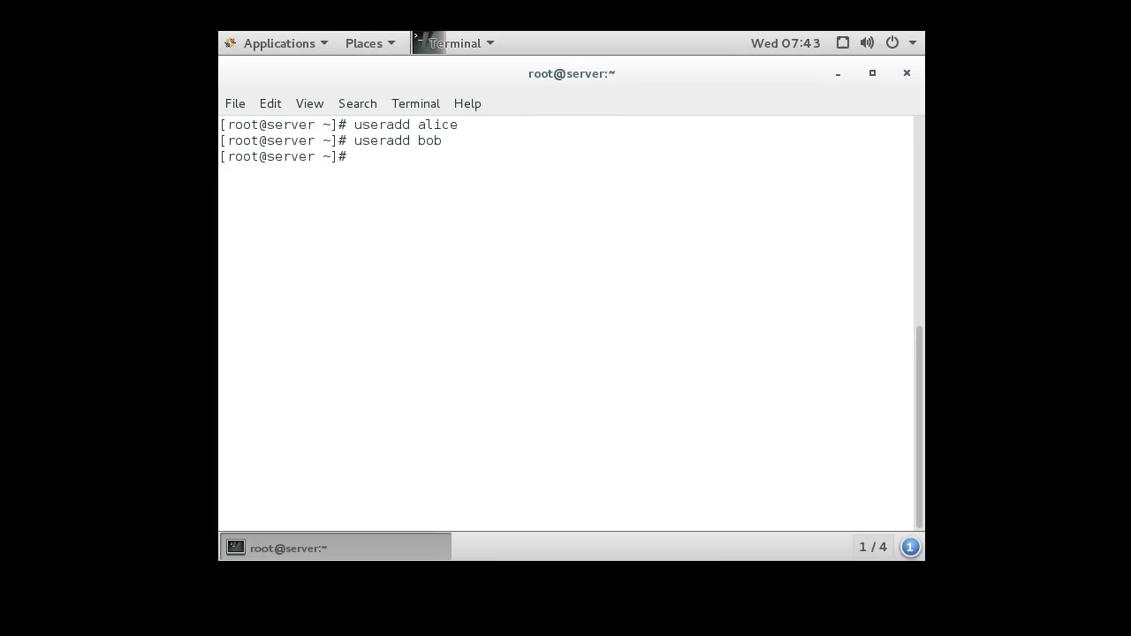
type("cd /home/")
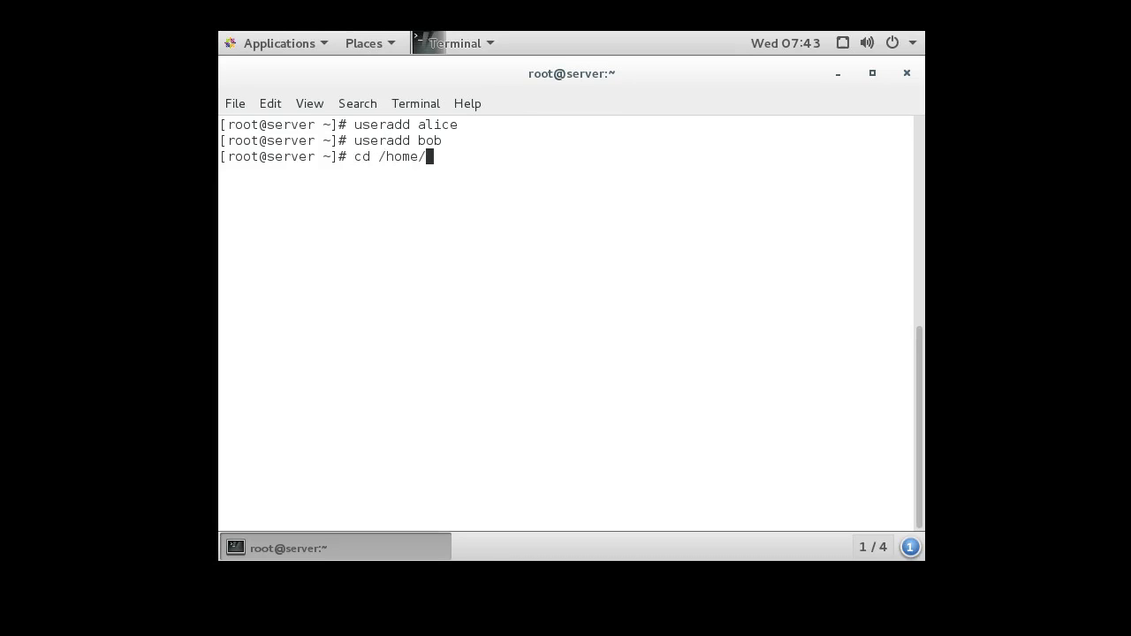
type("ls -la")
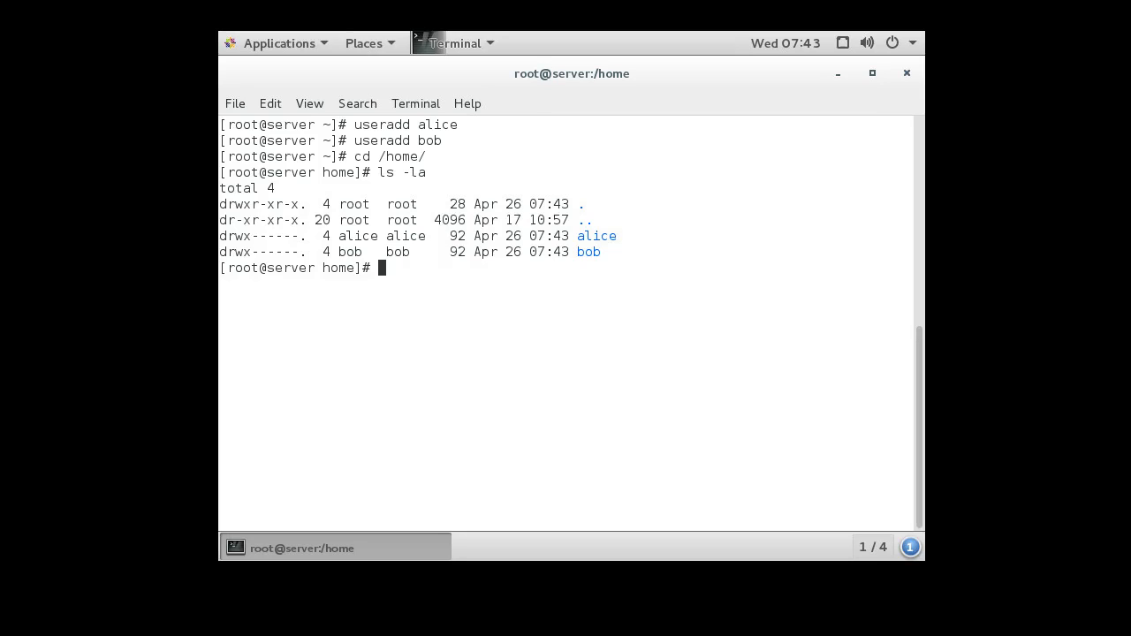
Step: Change into /tmp and list its contents with ls -la and ls -l
type("cd /tmp/")
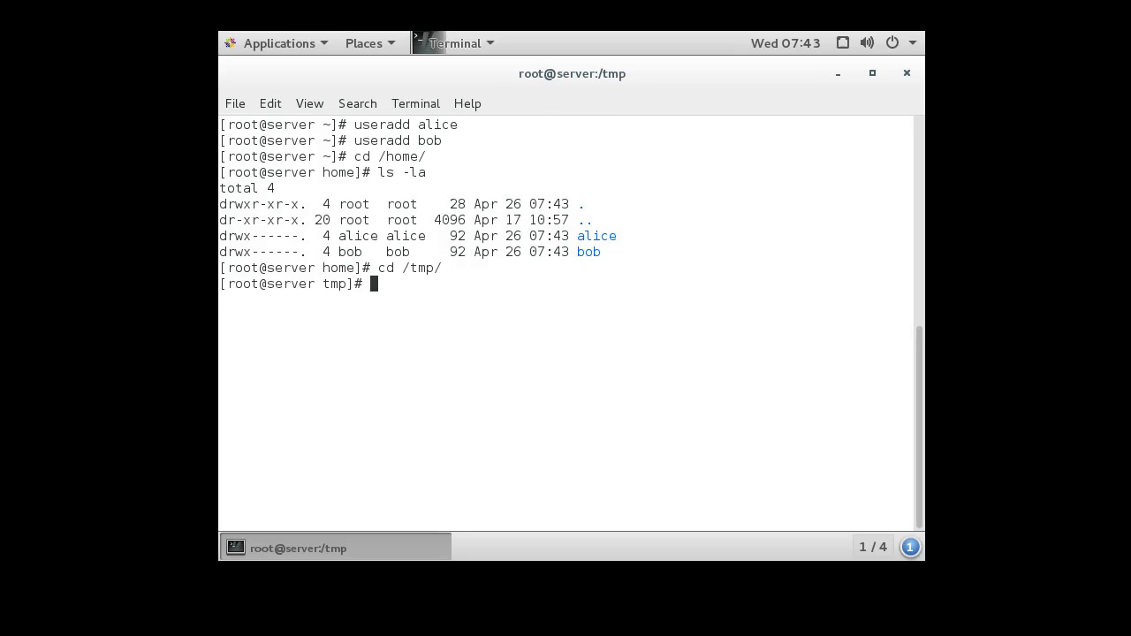
type("ls -la")
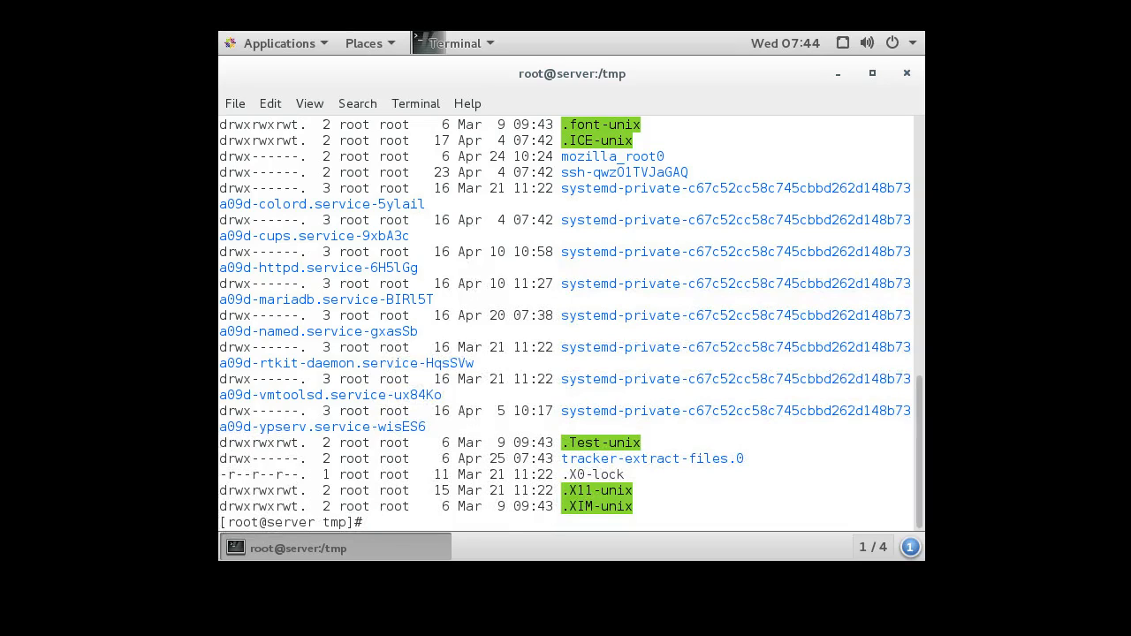
type("ls -l")
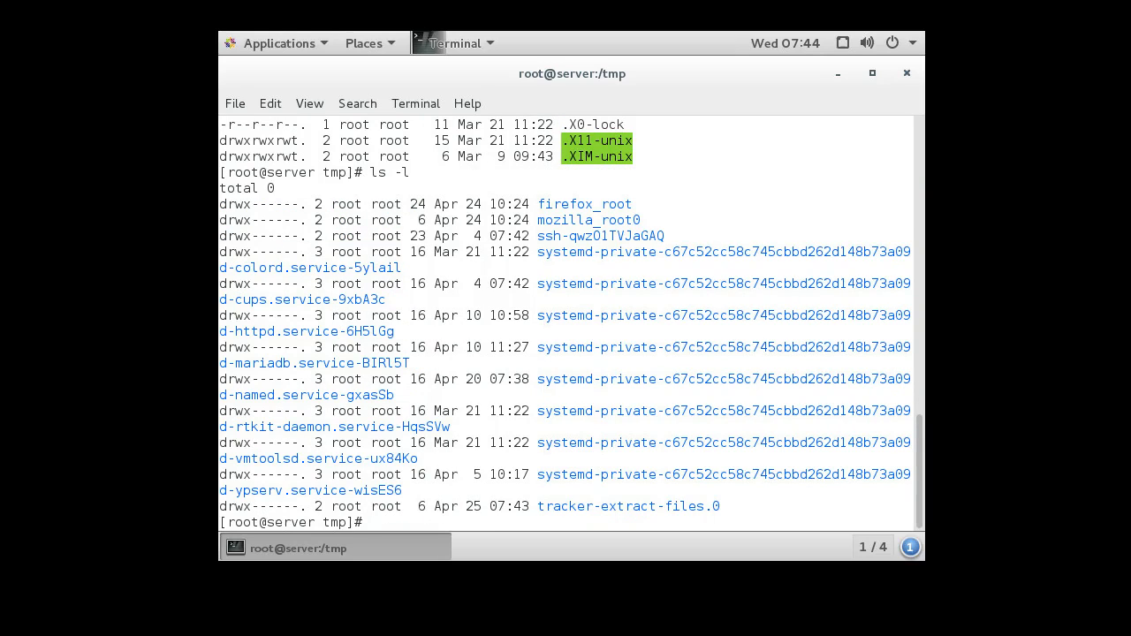
type("touch")
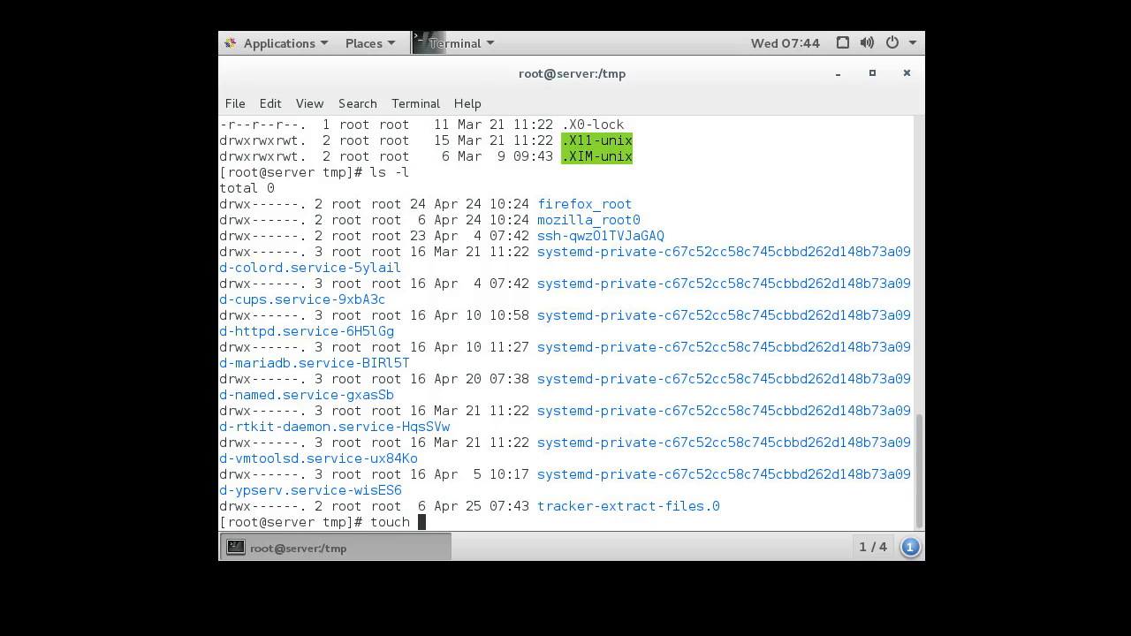
Step: Create empty files file1.txt, file2.txt and file3.txt with touch and list them with ls -l file*
type("fil")
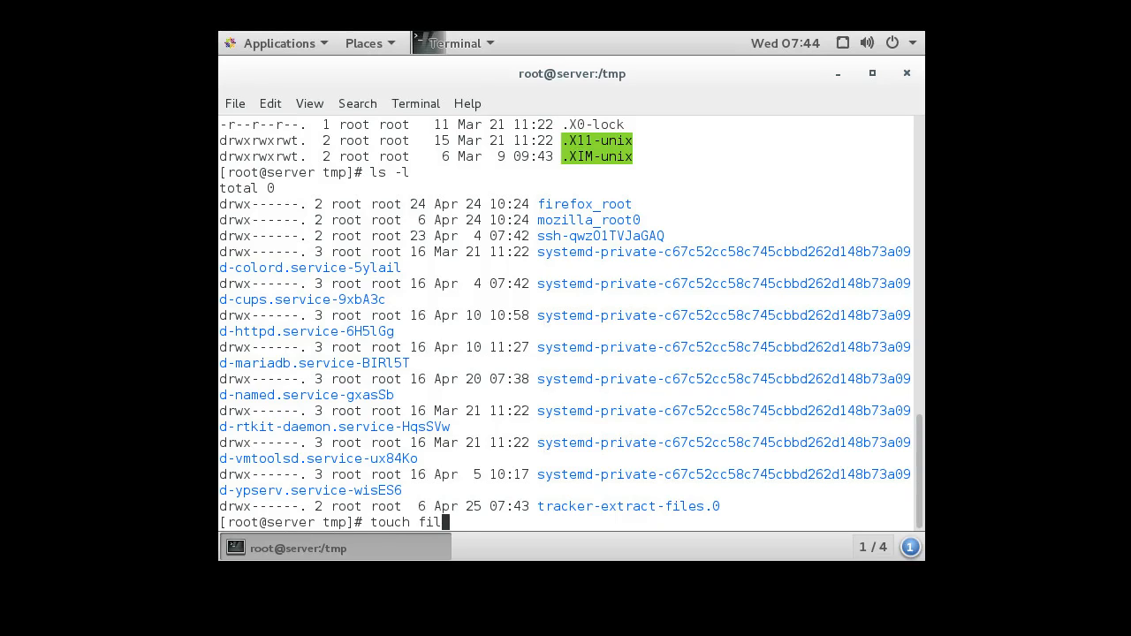
type("e1.txt")
type("ls -al")
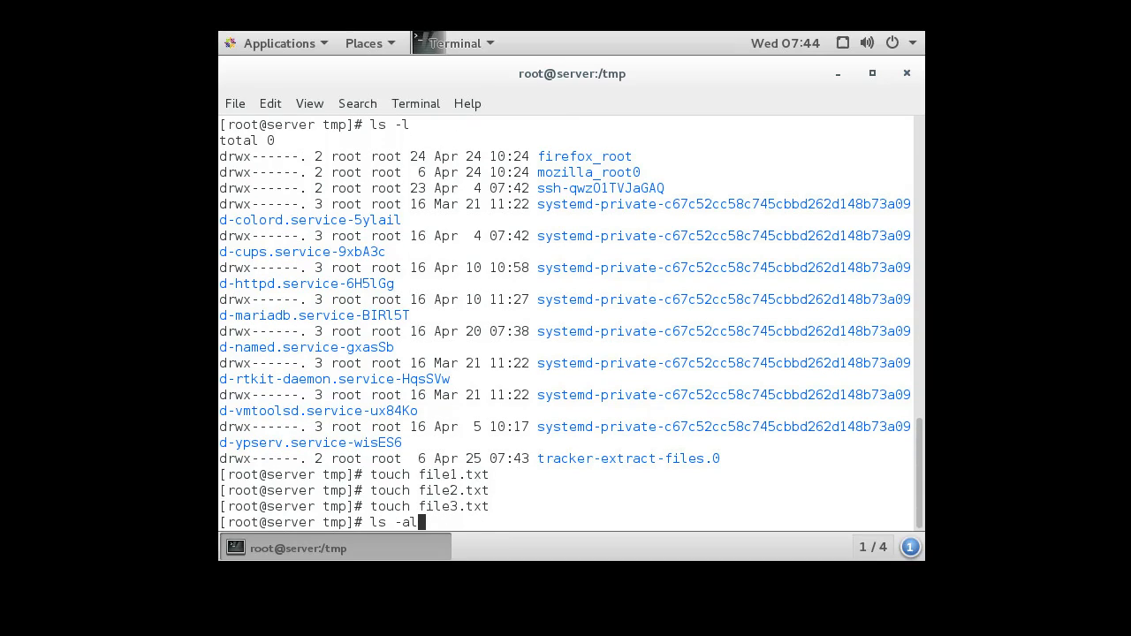
key("BackSpace")
type(" file*")
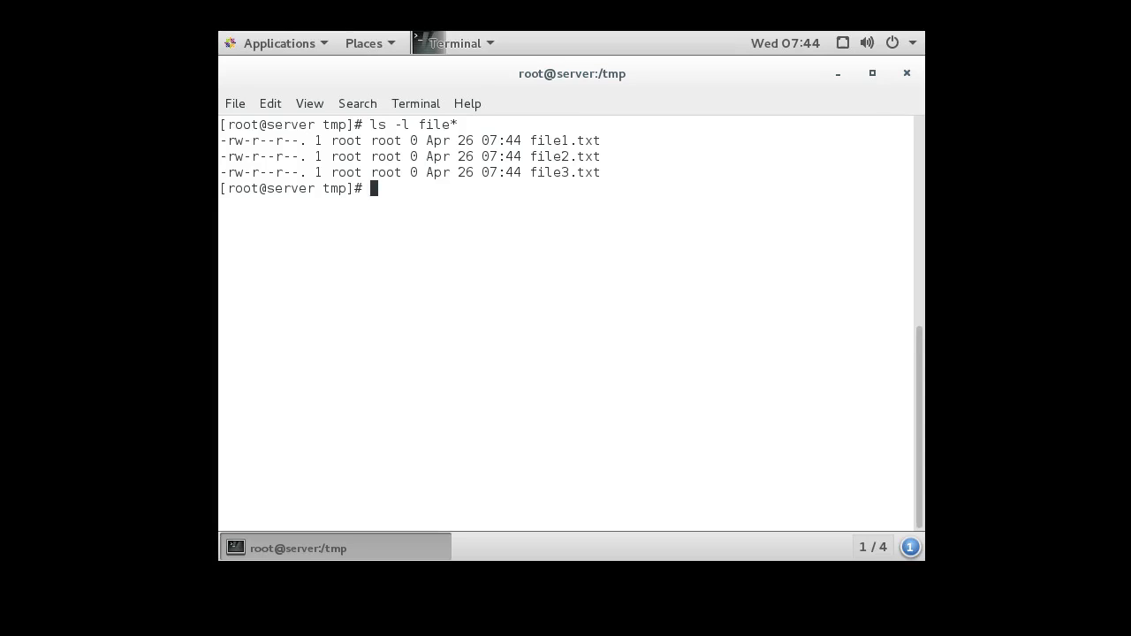
Step: Run chown alice:alice file1.txt and list file* to confirm alice owns file1.txt
type("chown")
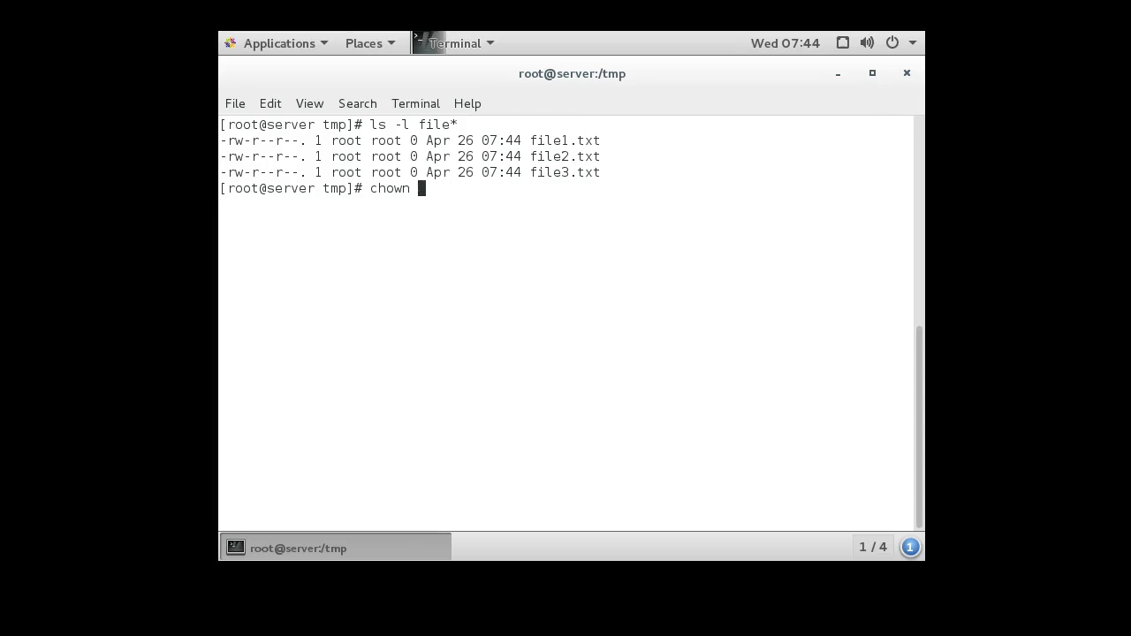
type("alice")
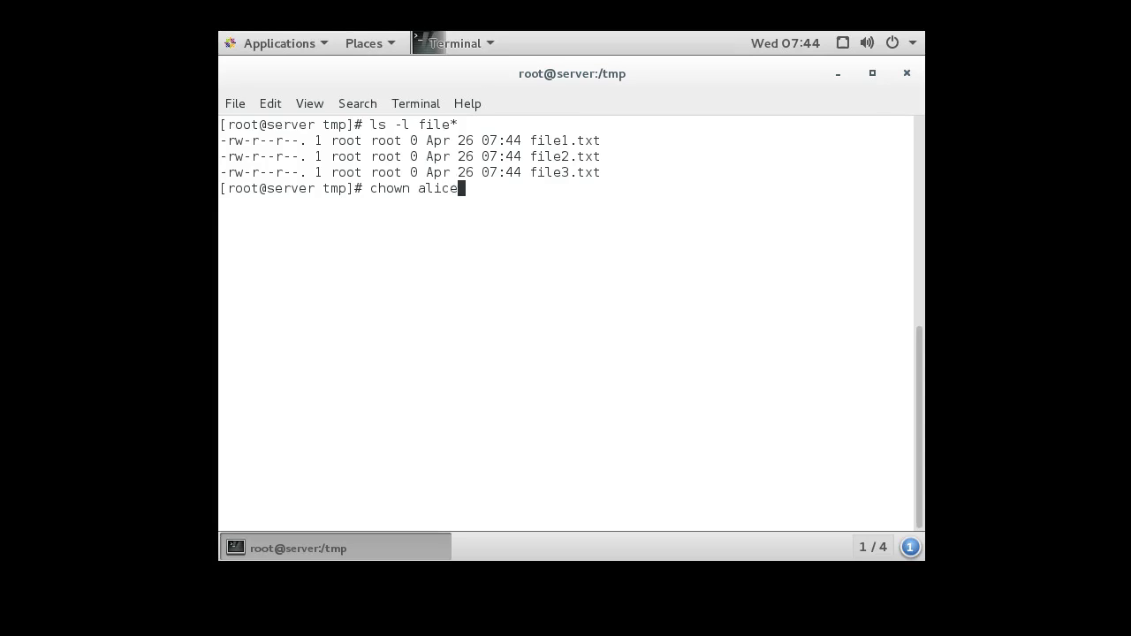
type(":alice")
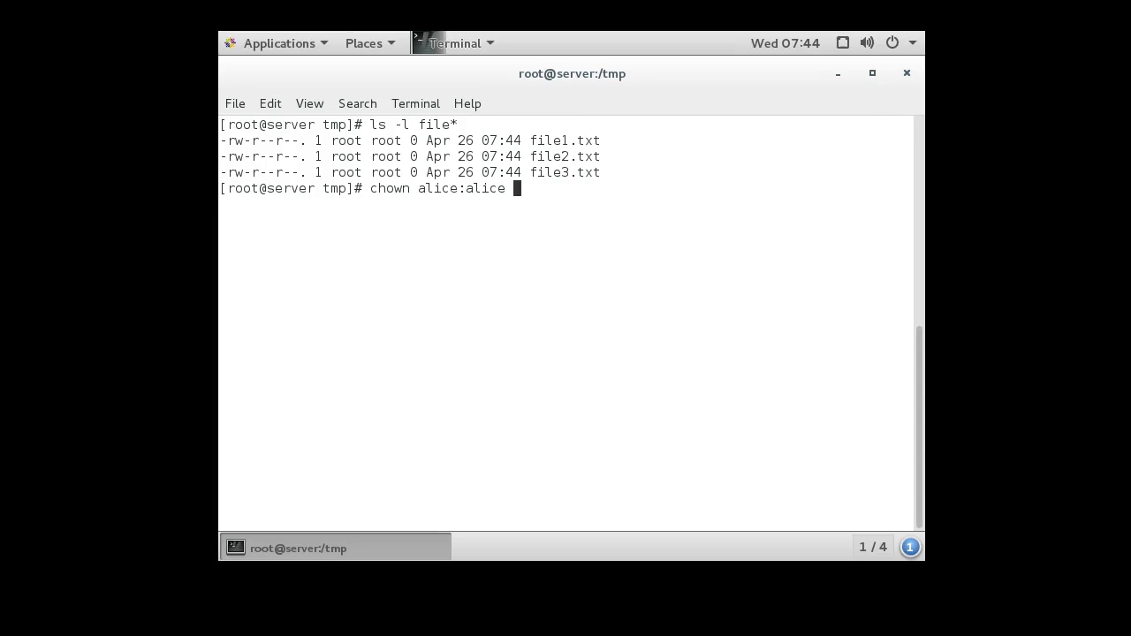
type("fil")
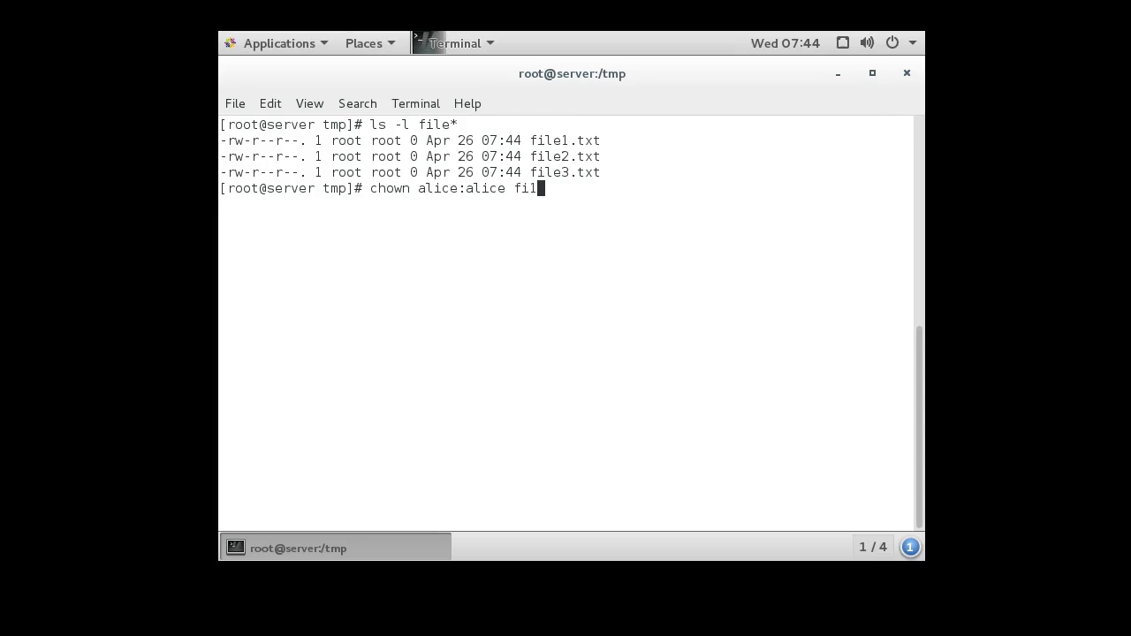
key("BackSpace")
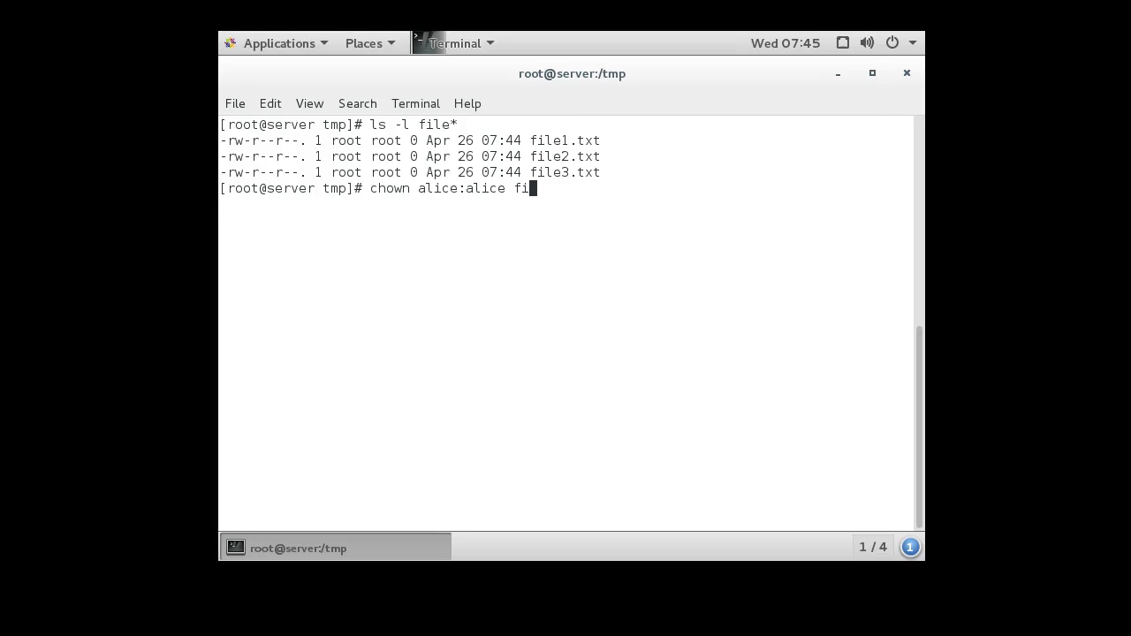
type("le1.txt")
type("ls -l file*")
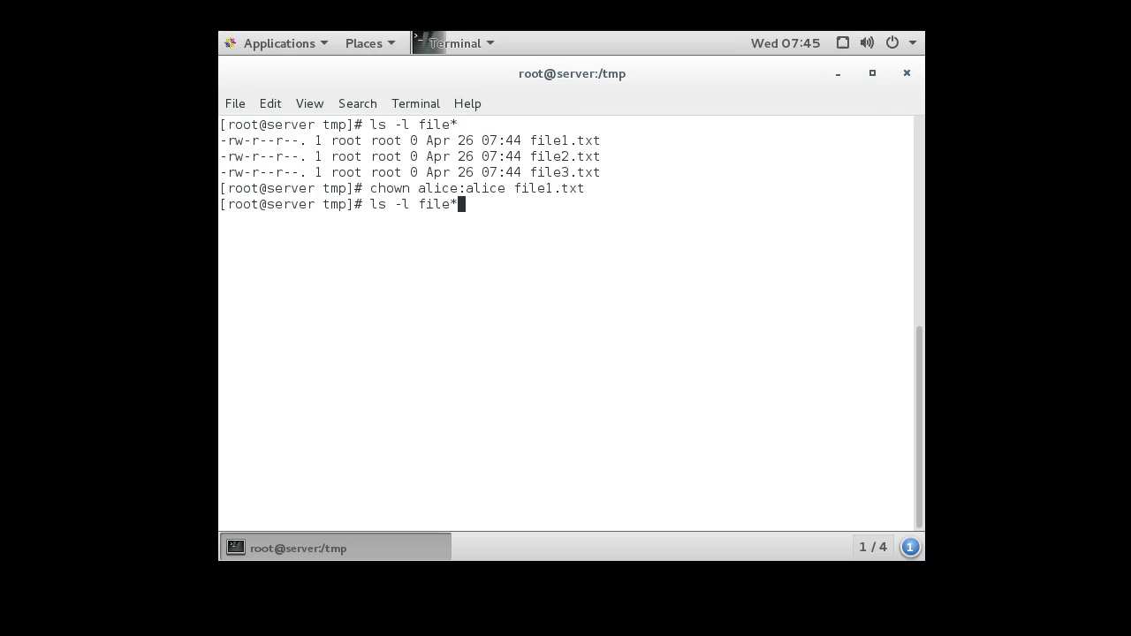
key("Return")
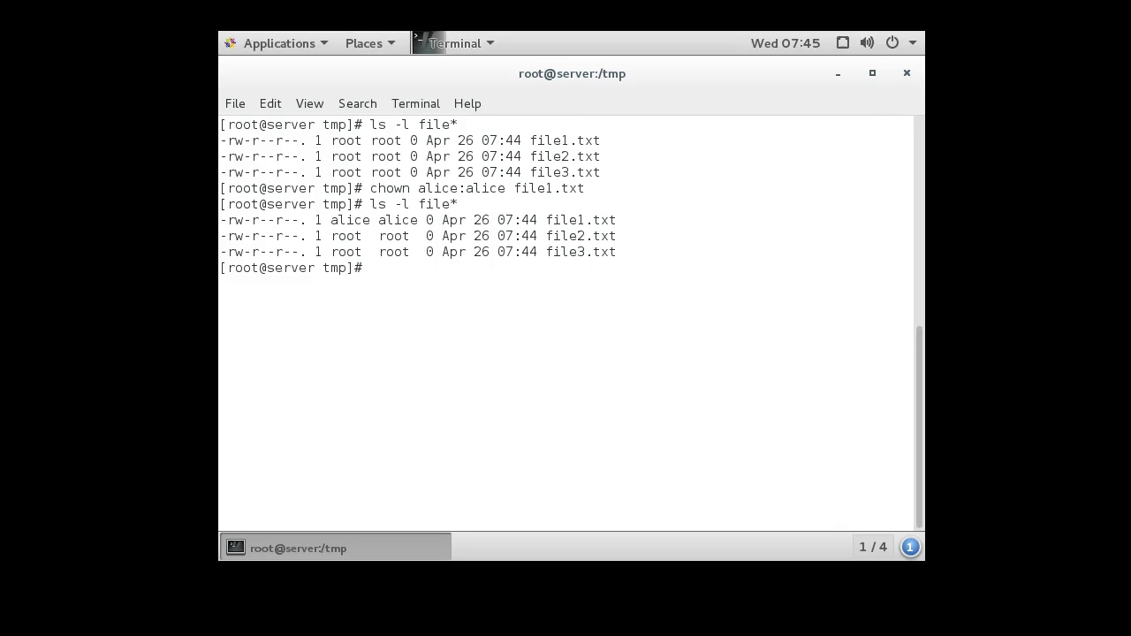
double_click(350, 220)
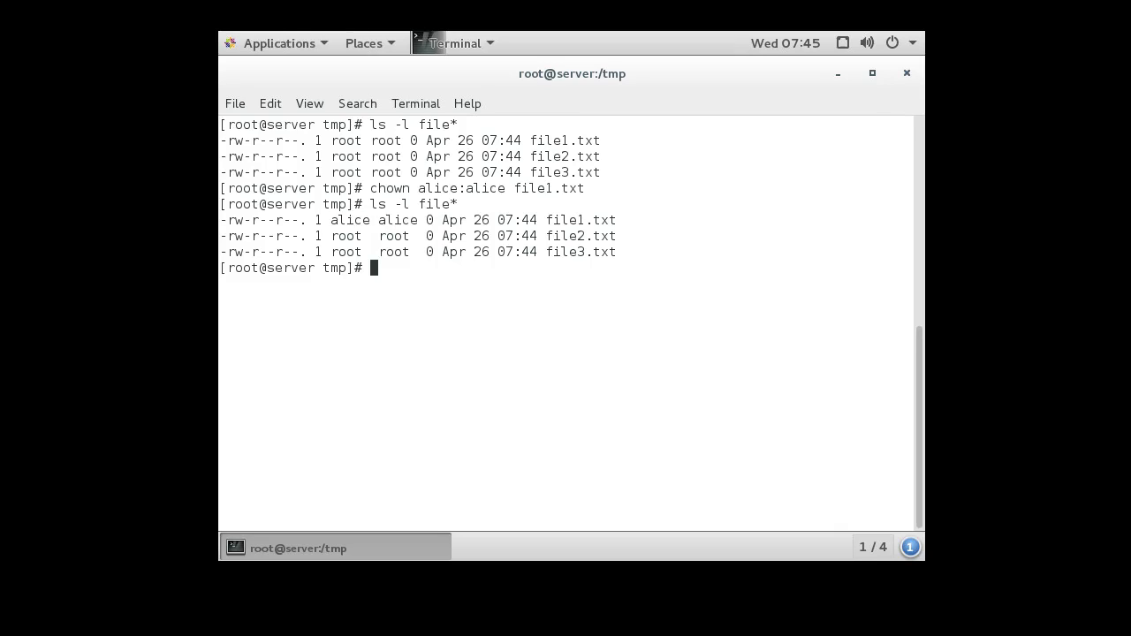
Step: Run chown bob file1.txt and list file* showing owner bob with group alice
type("chown alice:alice file1.txt")
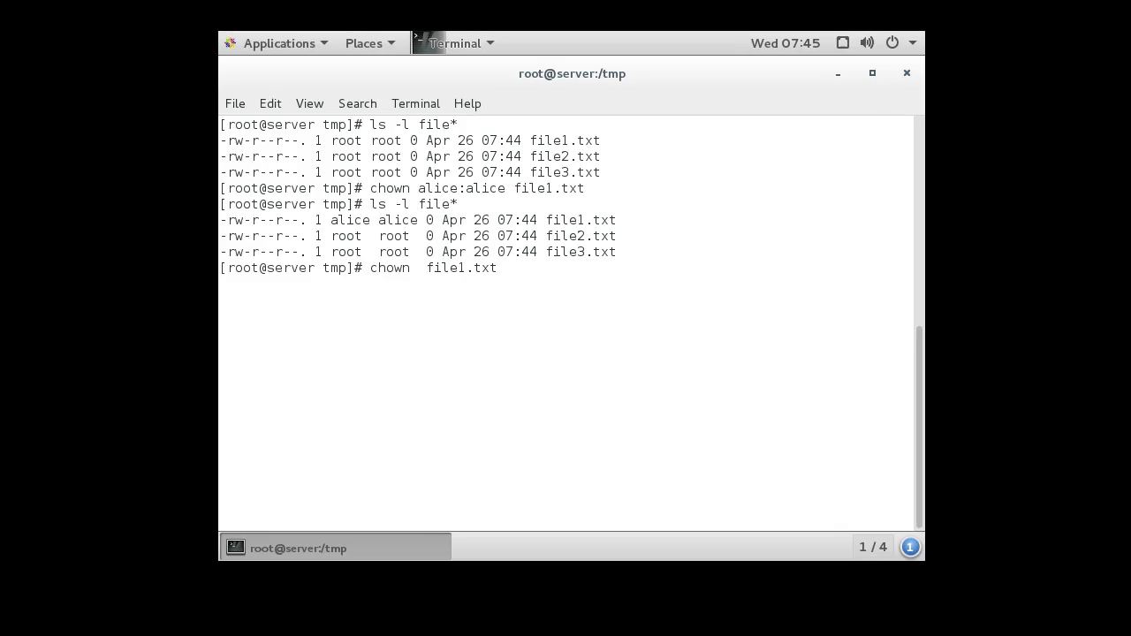
type("bob")
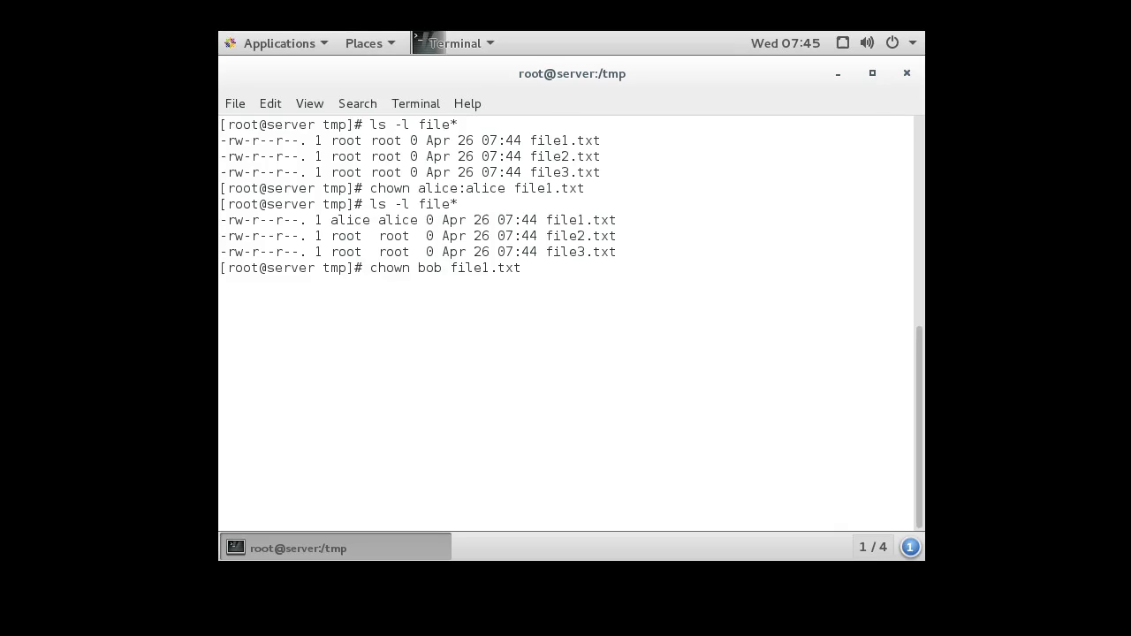
key("Return")
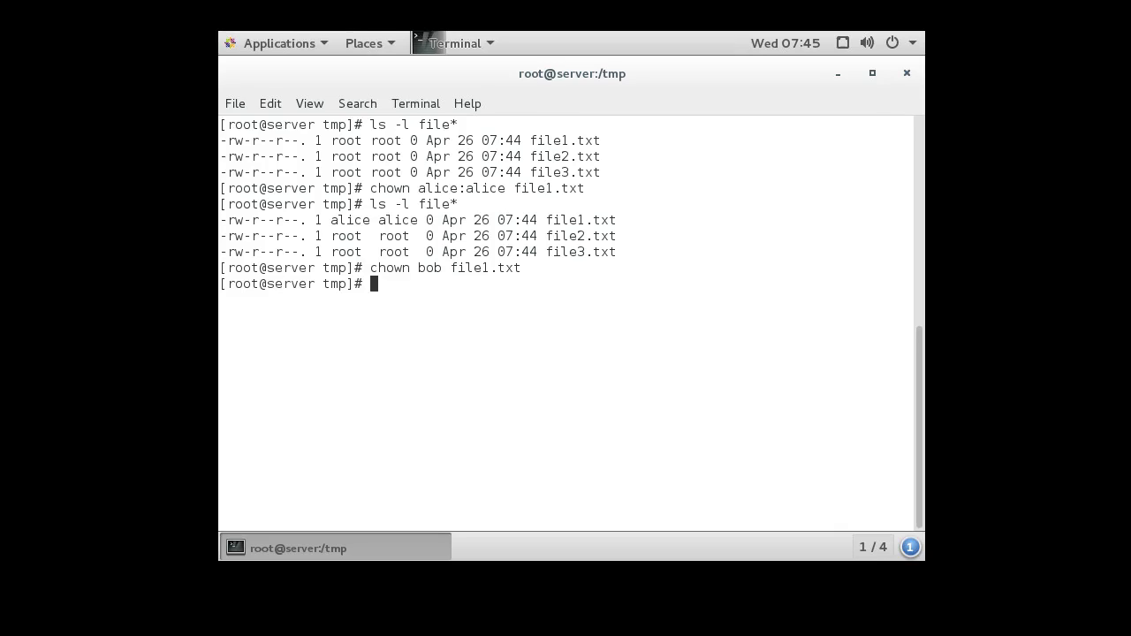
type("ls -l file*")
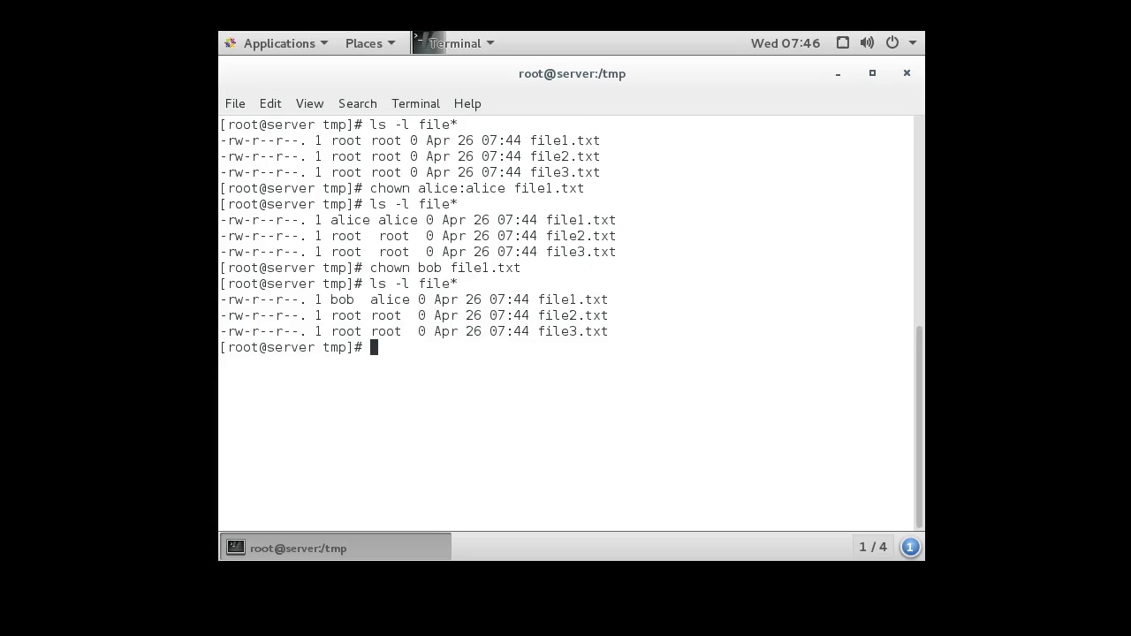
Step: Run chown alice:bob on file2.txt and then on file*, listing file* after each to confirm owner alice, group bob
type("chown")
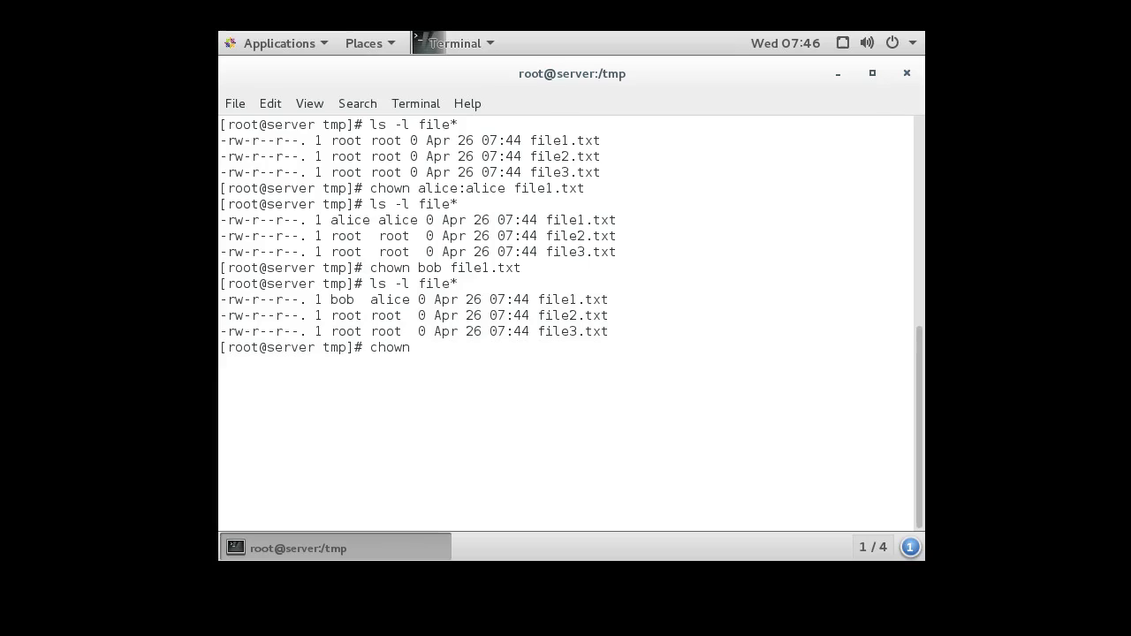
type("a")
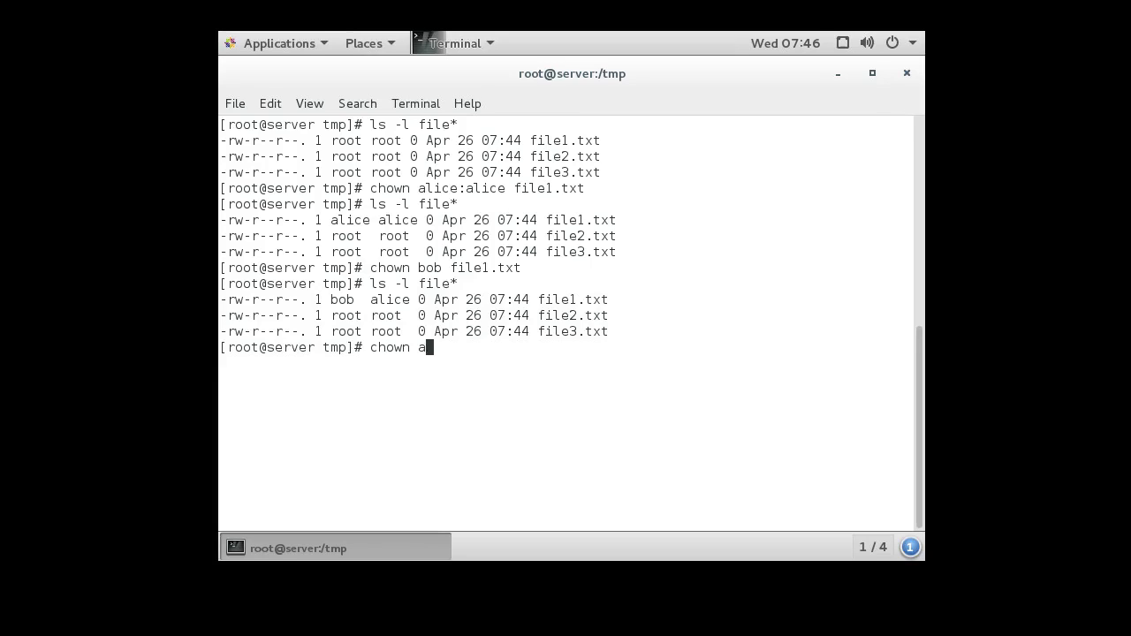
type("lice:")
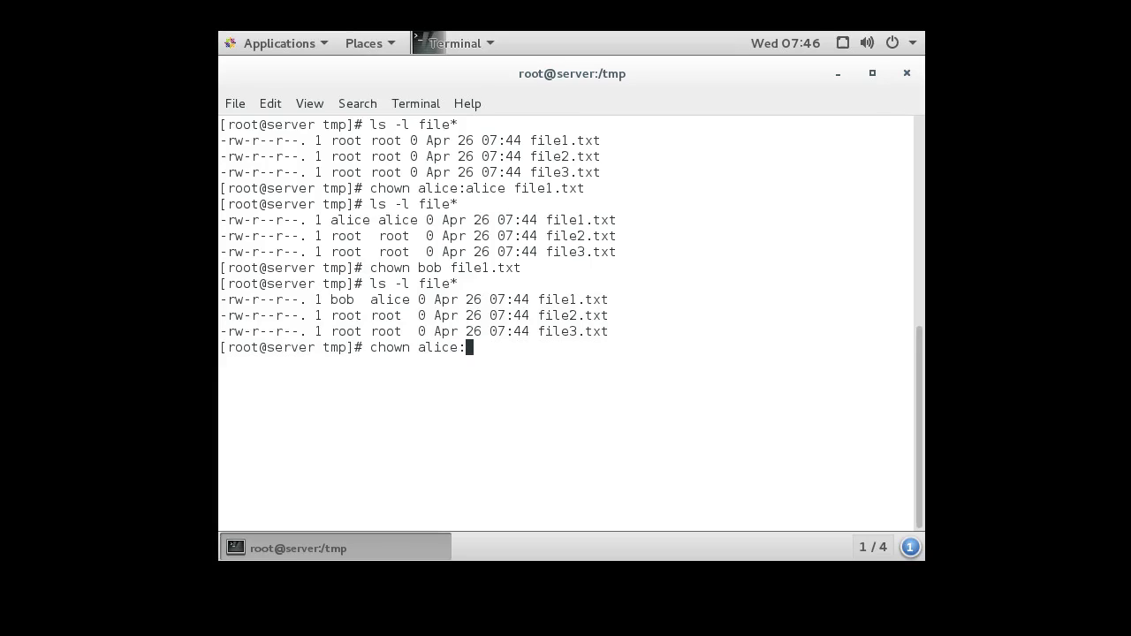
type("bob")
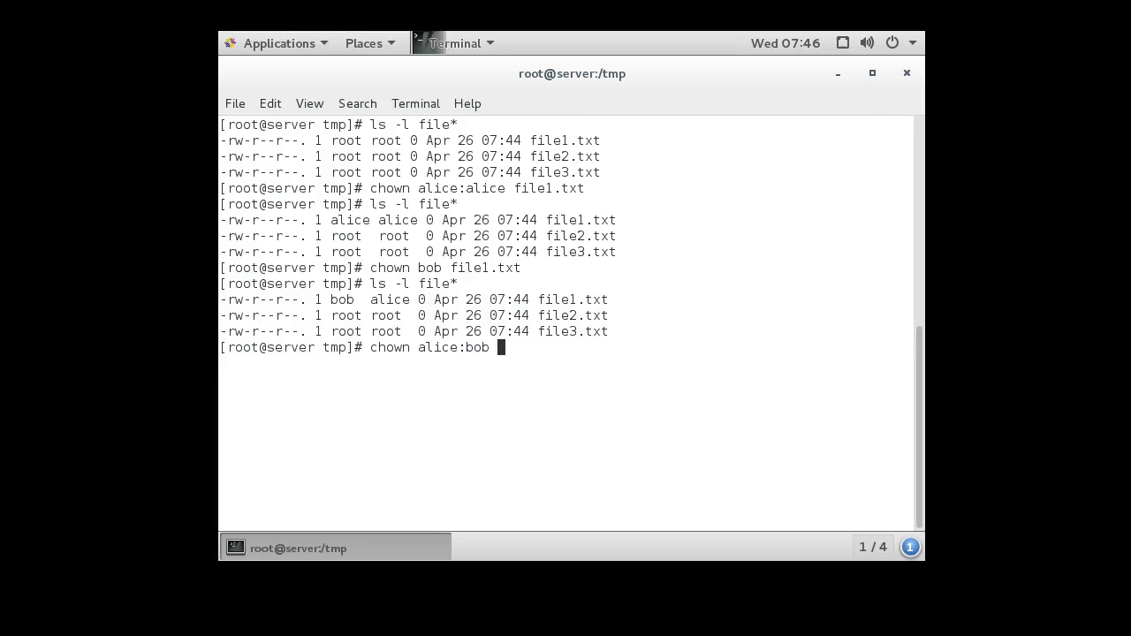
type("file2.txt")
type("ls -l file*")
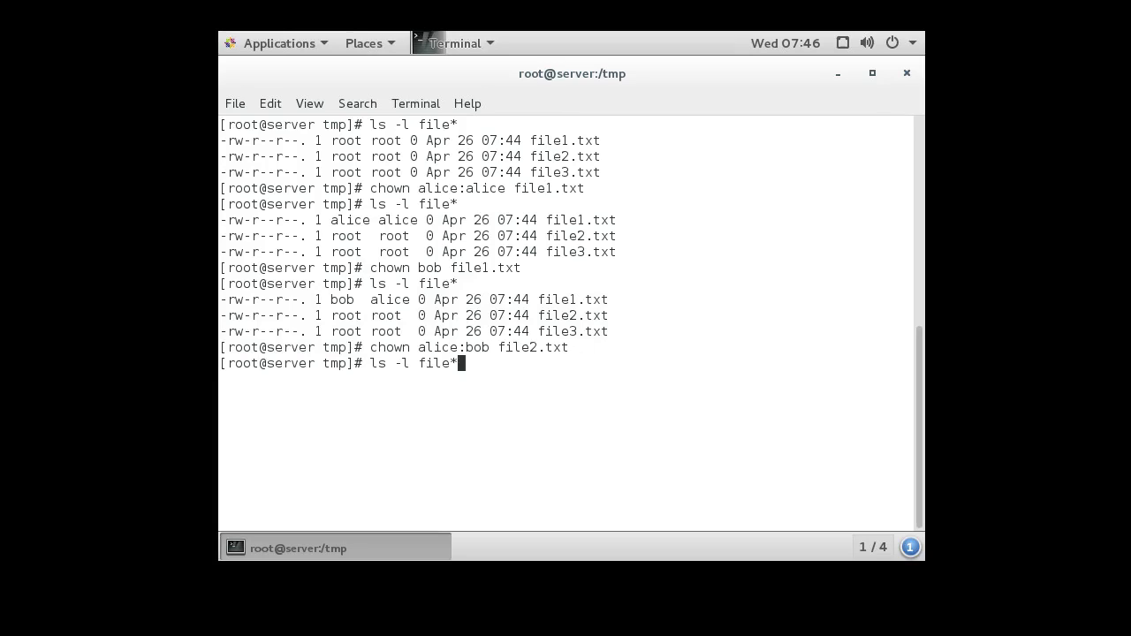
key("Return")
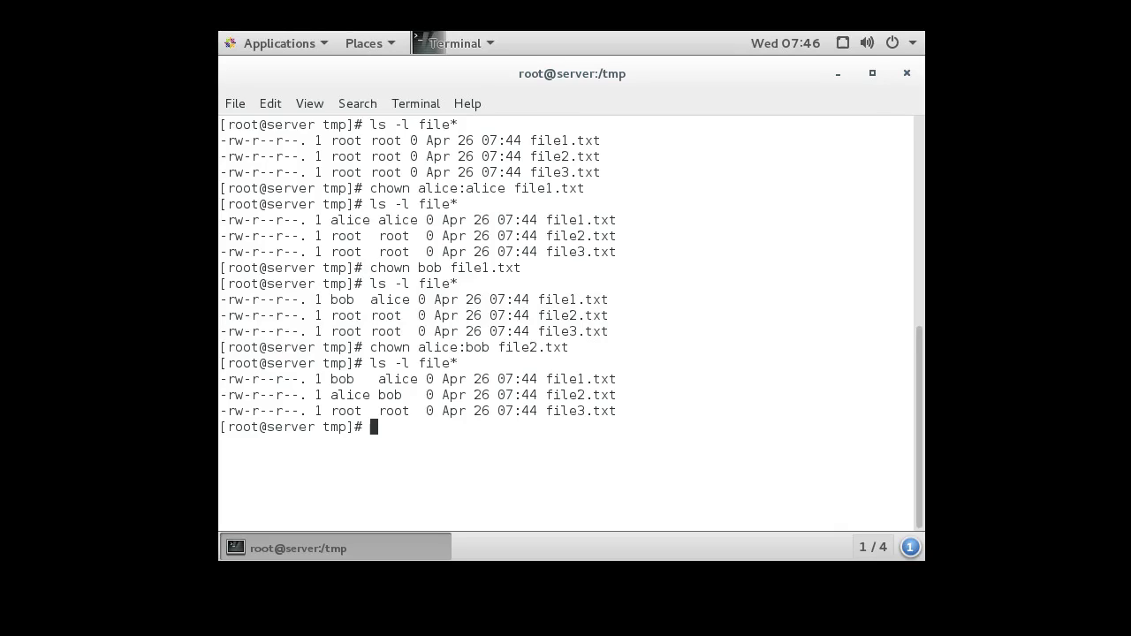
type("chown alice:bob file2.txt")
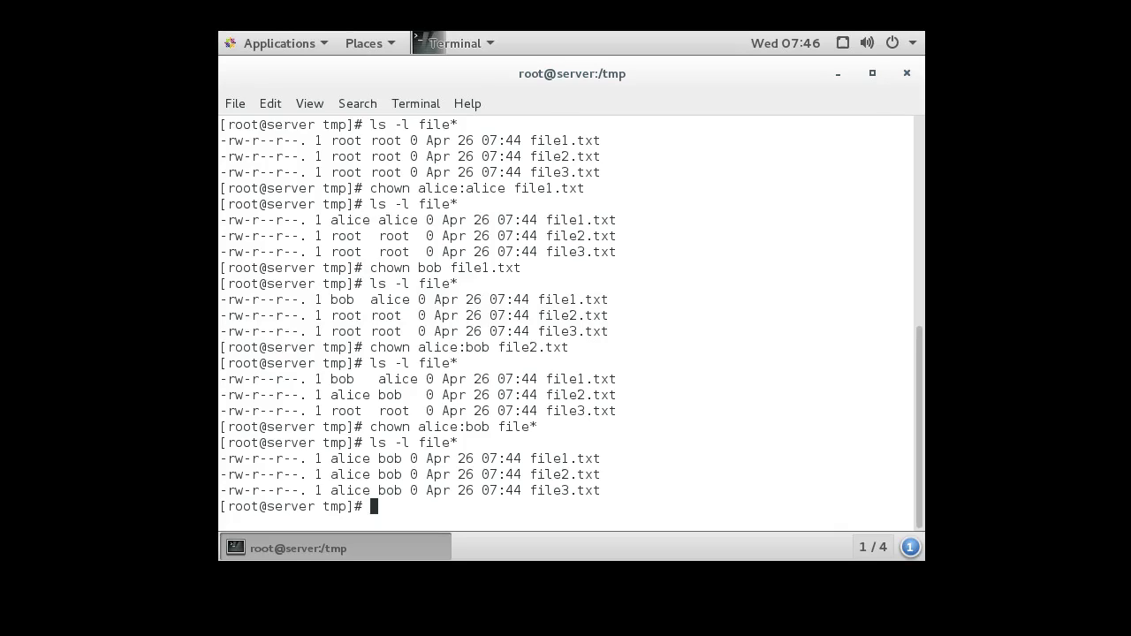
Step: Run stat file1.txt and highlight the UID 1000 (alice) value alongside GID 1001 (bob)
type("f")
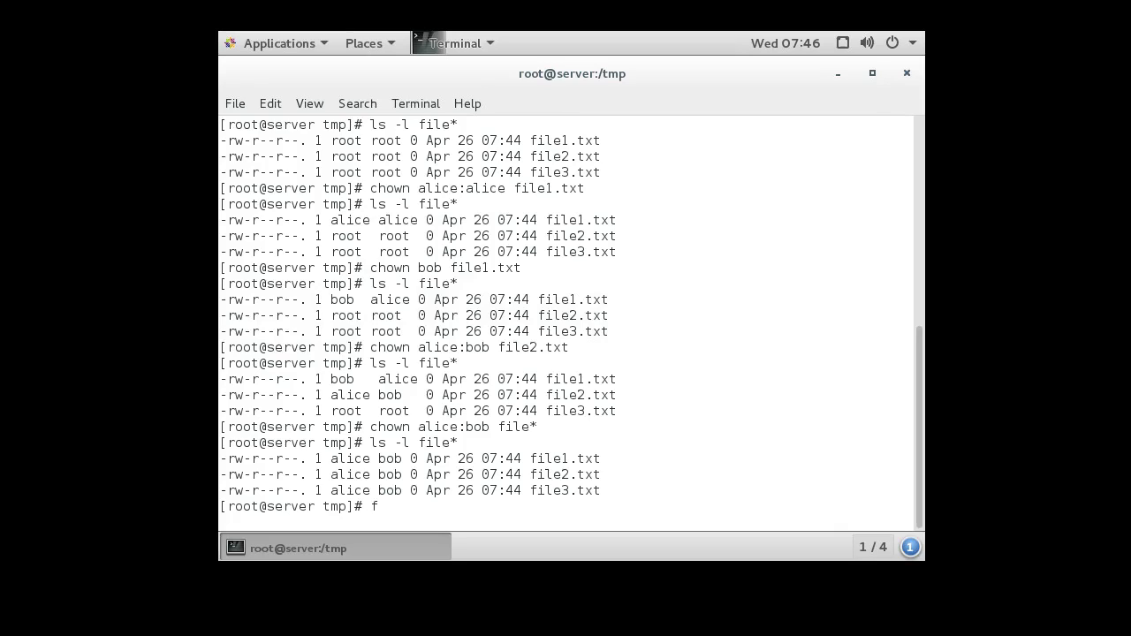
type("stat")
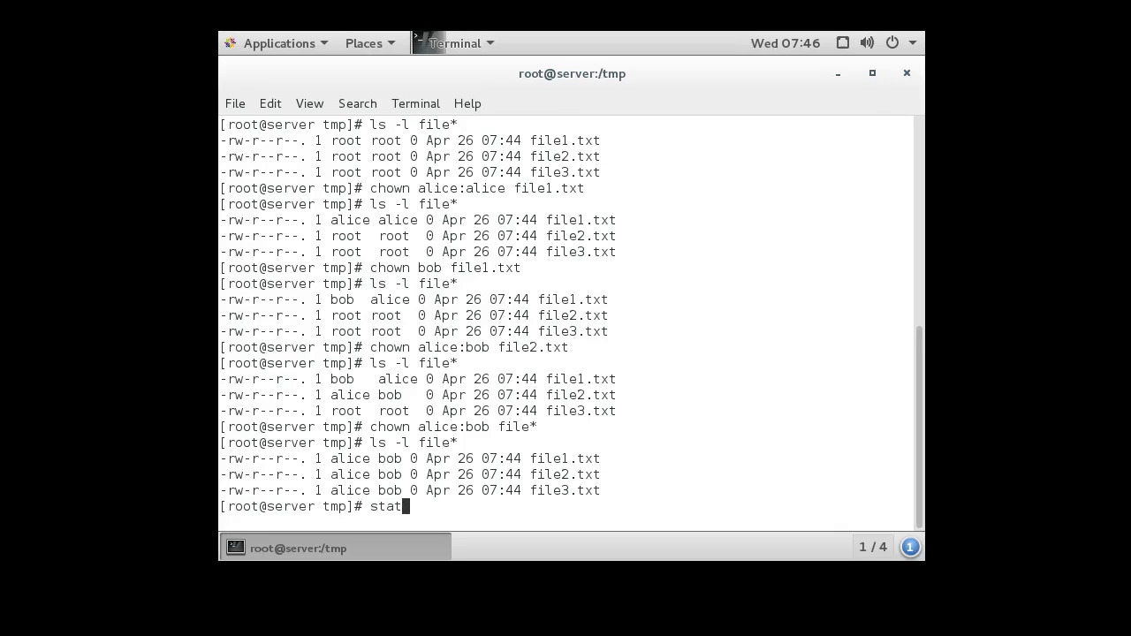
type("file1")
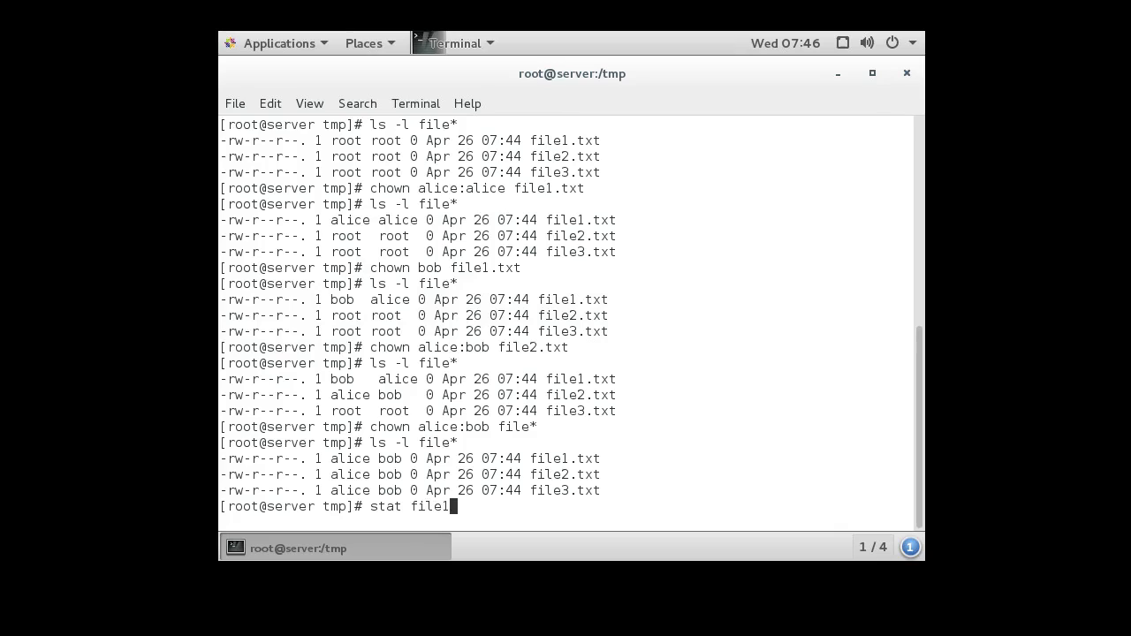
type(".txt")
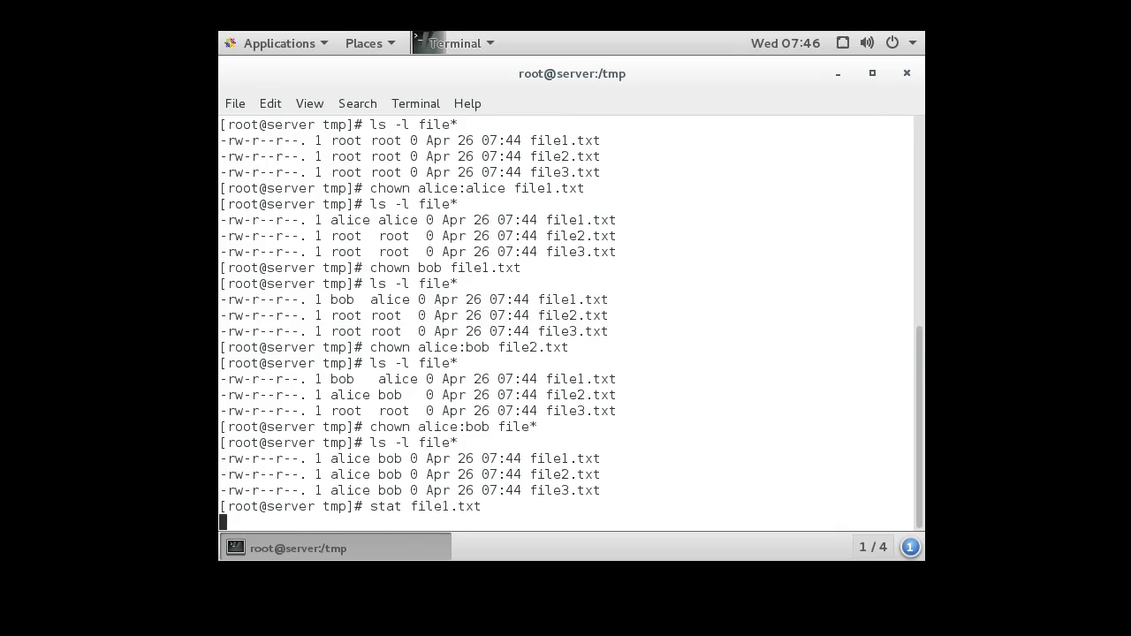
key("Return")
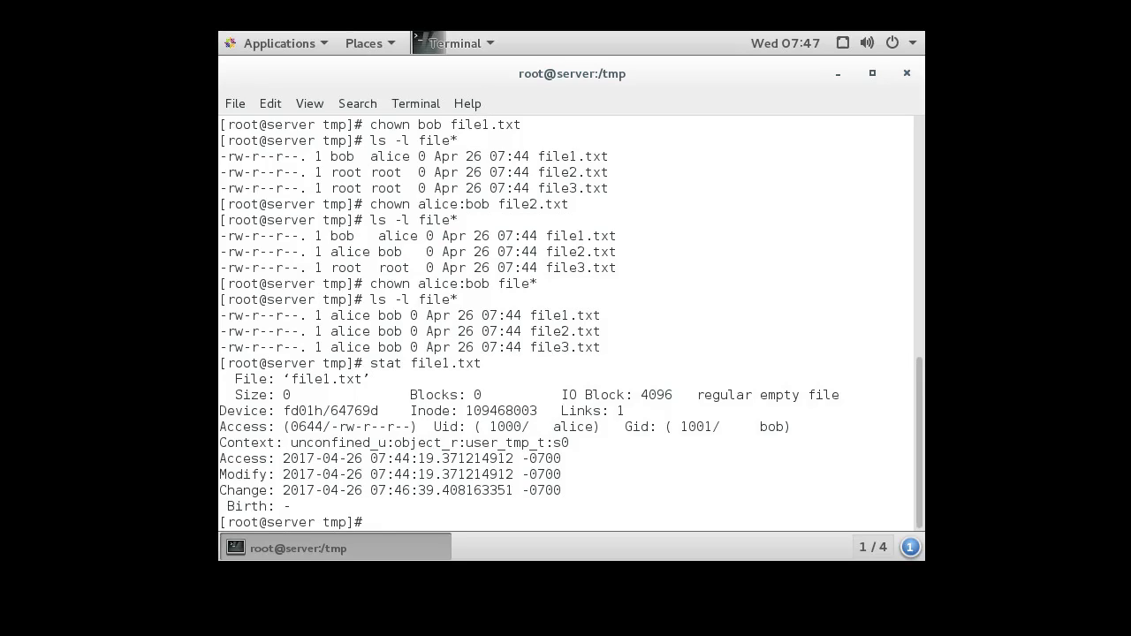
double_click(504, 426)
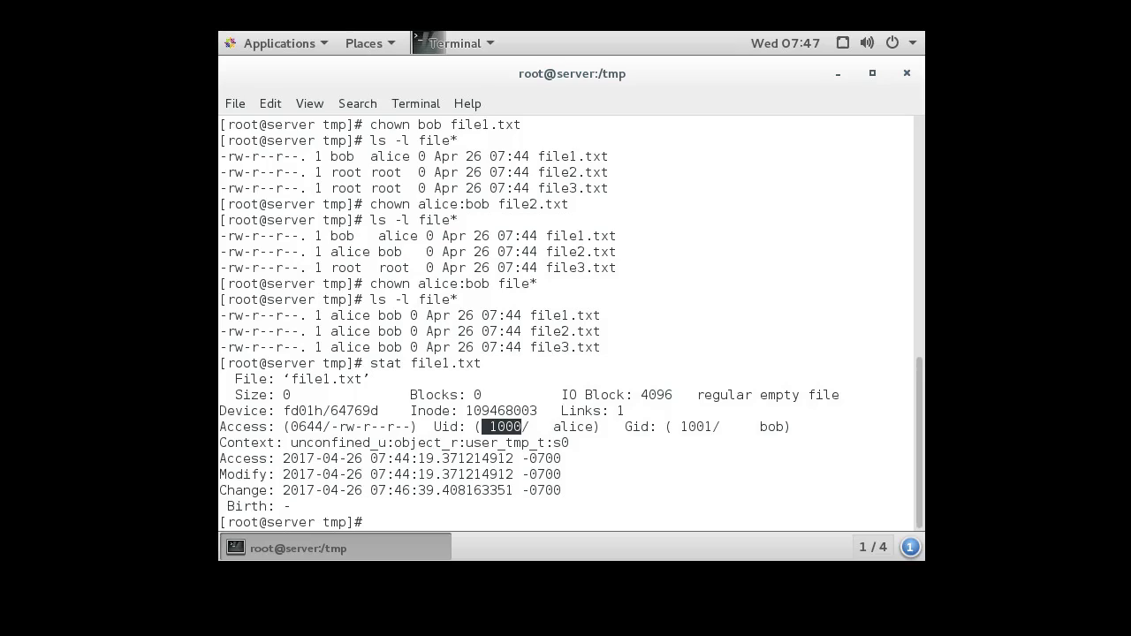